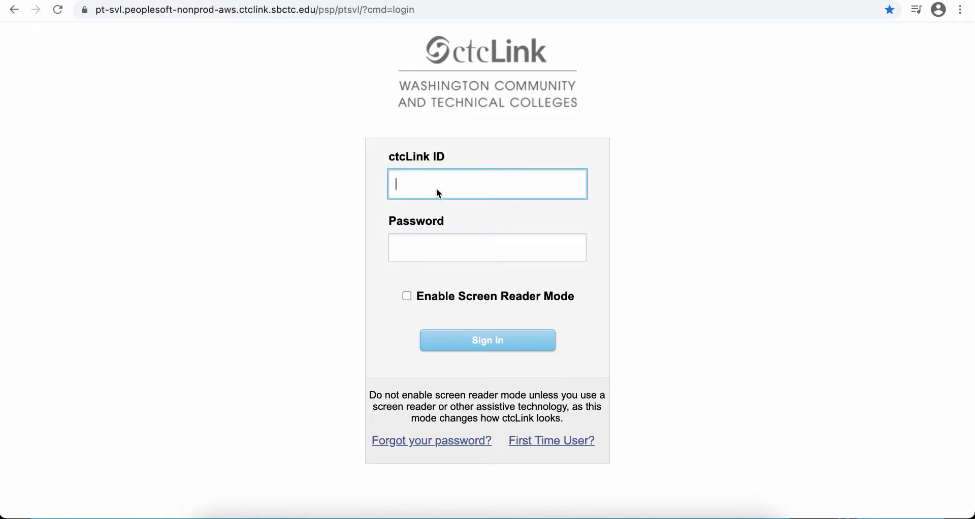
Sign in to ctcLink with the student ID 2018… and password to reach the college selection page.
text(201847122)
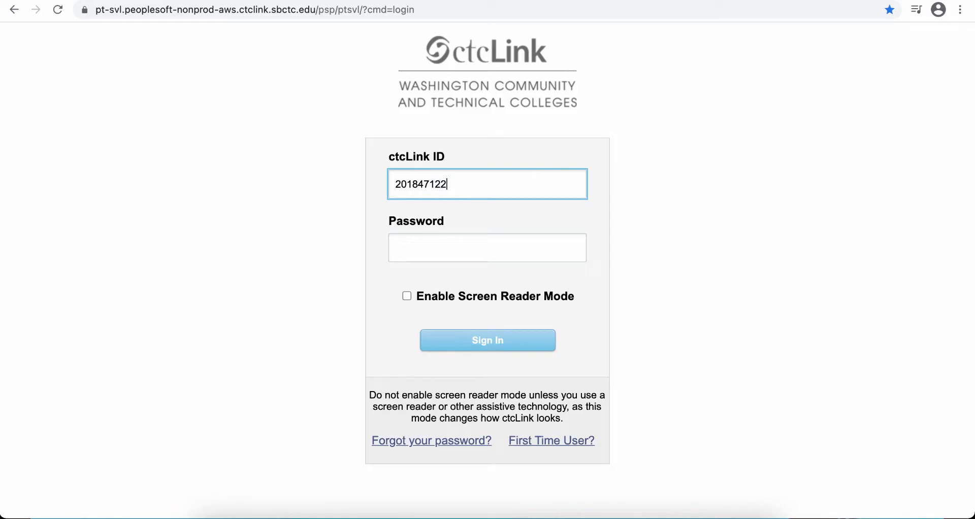
text(••••)
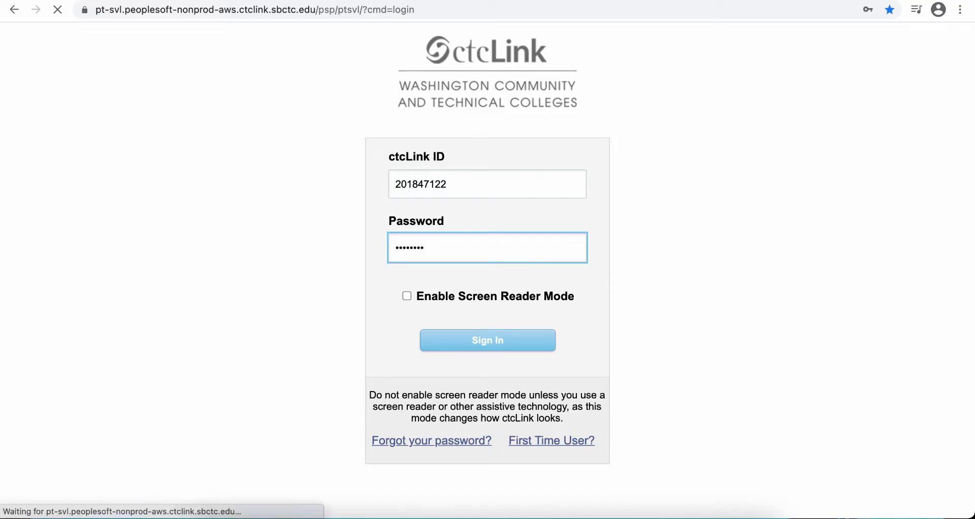
click(488, 341)
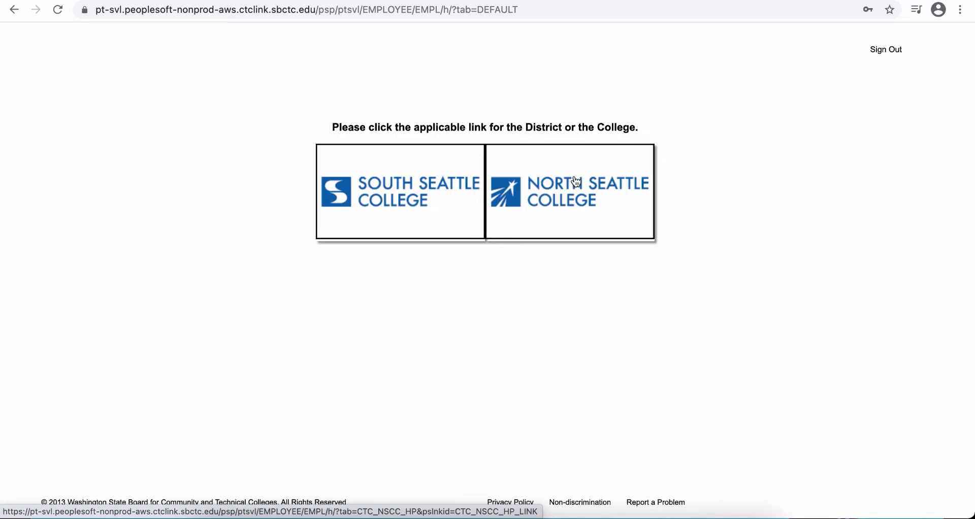
mouse_move(563, 197)
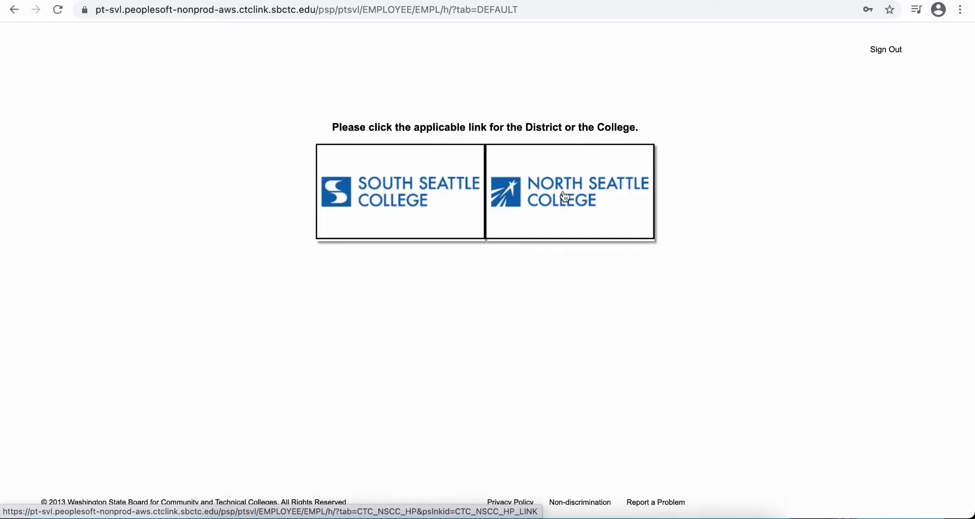
Choose North Seattle College to reach its gateway page with Canvas and Student Homepage links.
click(569, 191)
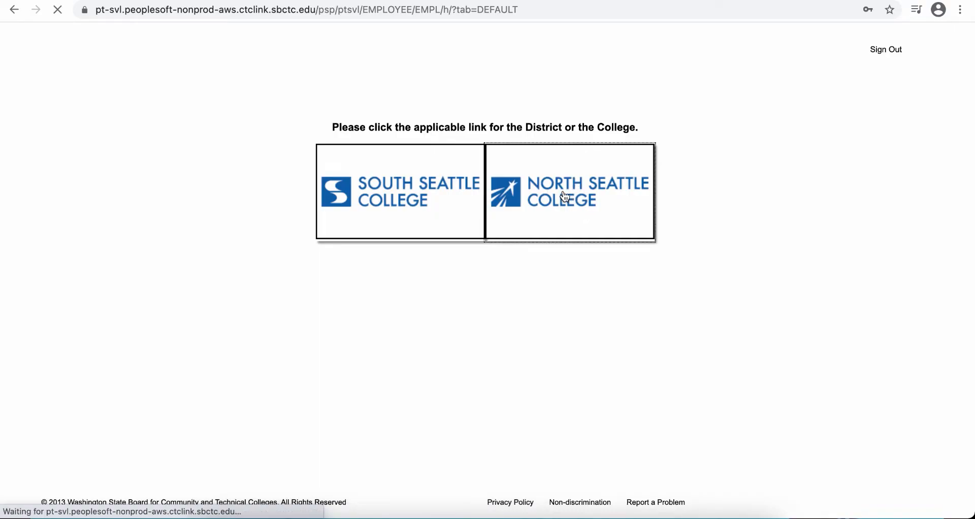
click(569, 191)
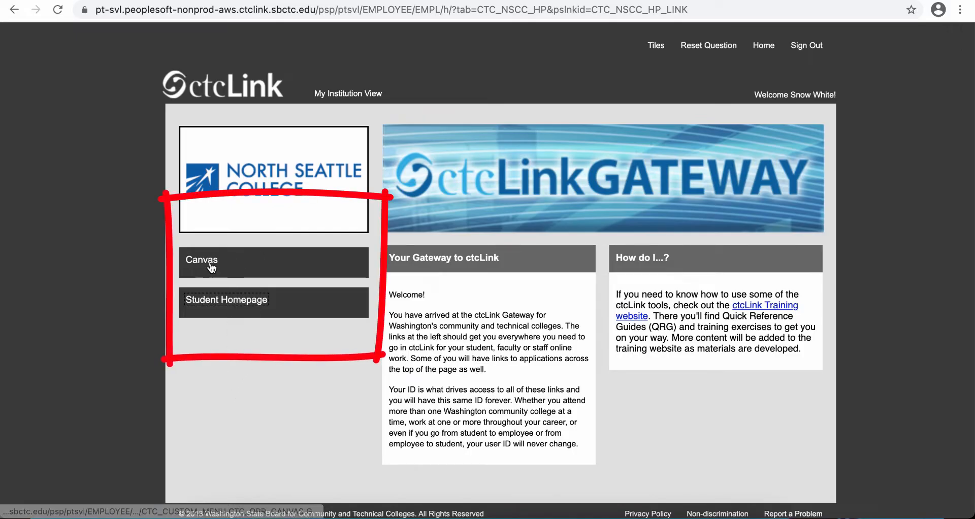
mouse_move(226, 302)
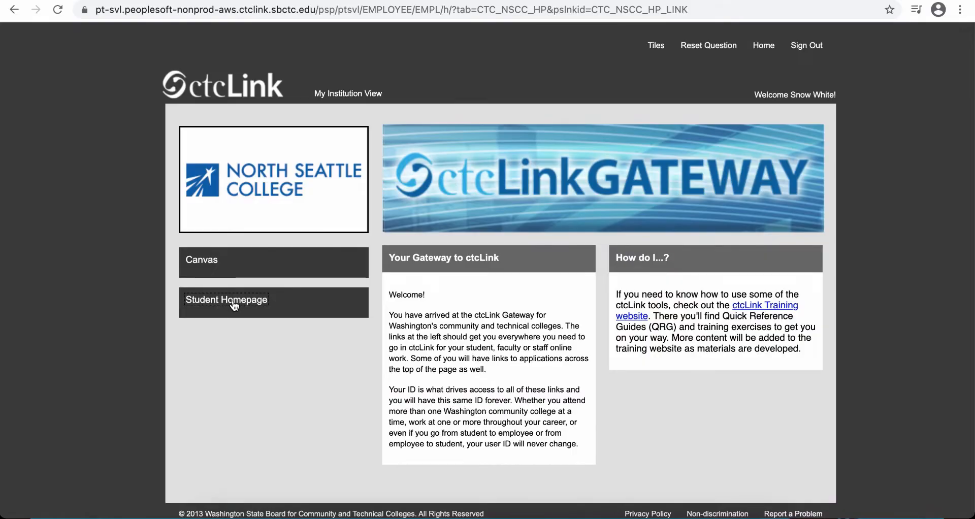
Go from the gateway page to the Student Homepage with its service tiles.
click(226, 299)
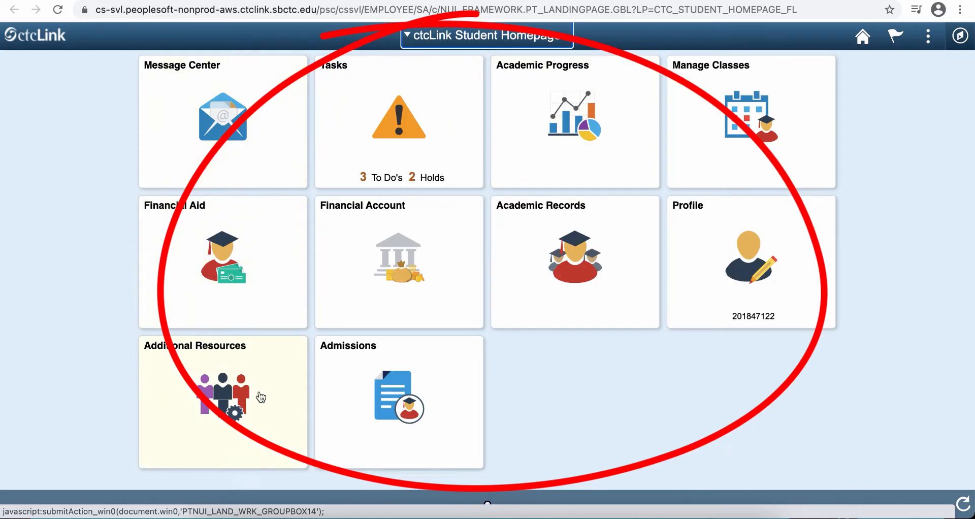
mouse_move(560, 387)
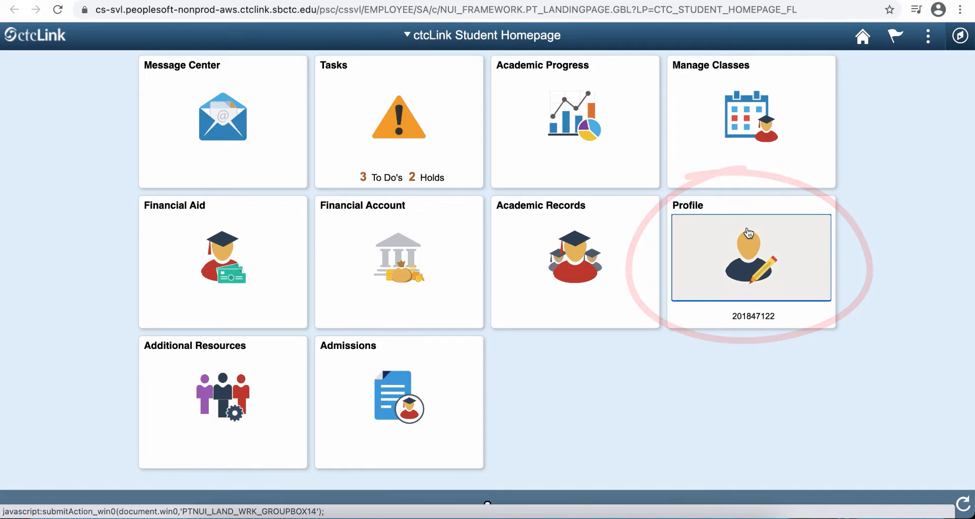
click(751, 257)
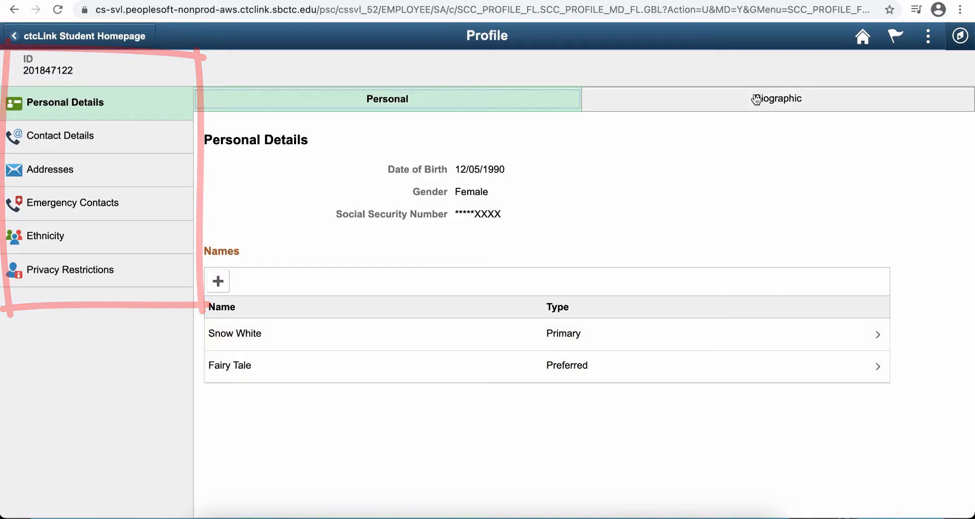
click(775, 99)
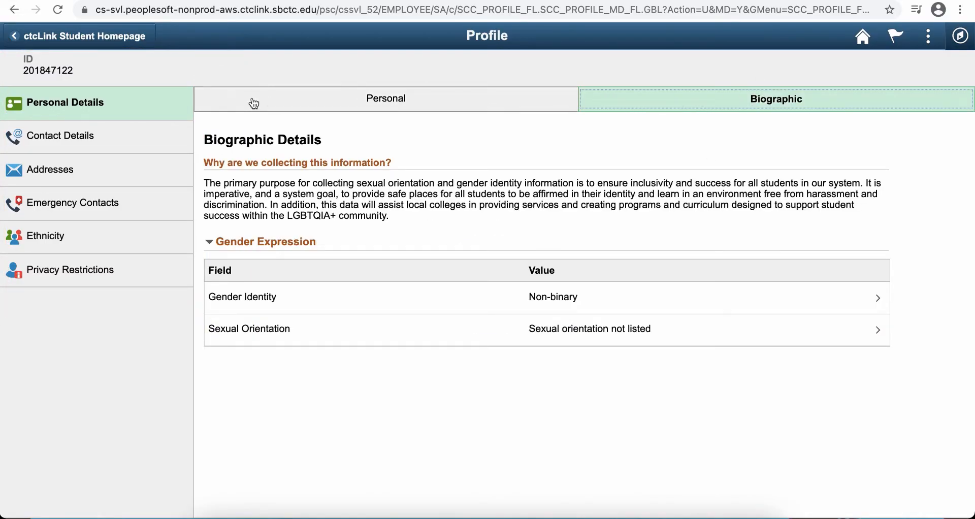
click(62, 135)
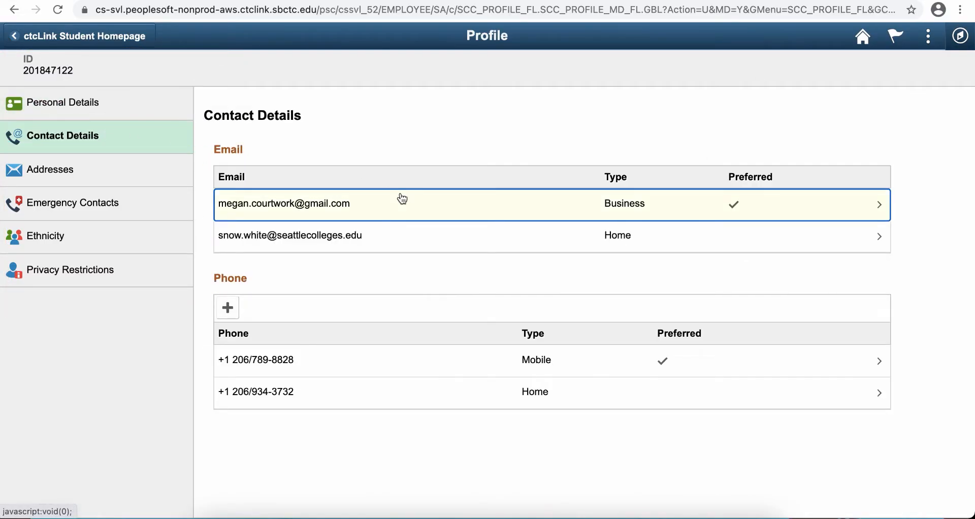
mouse_move(436, 366)
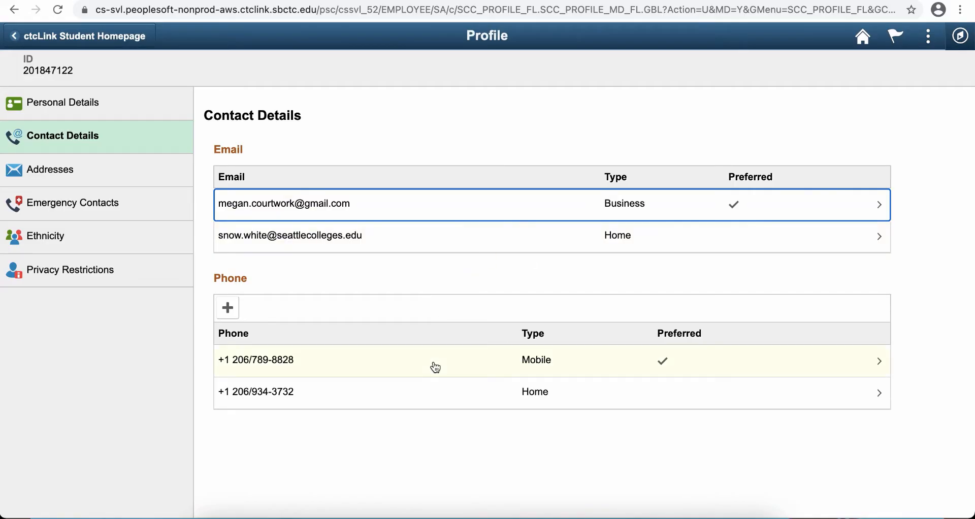
mouse_move(688, 398)
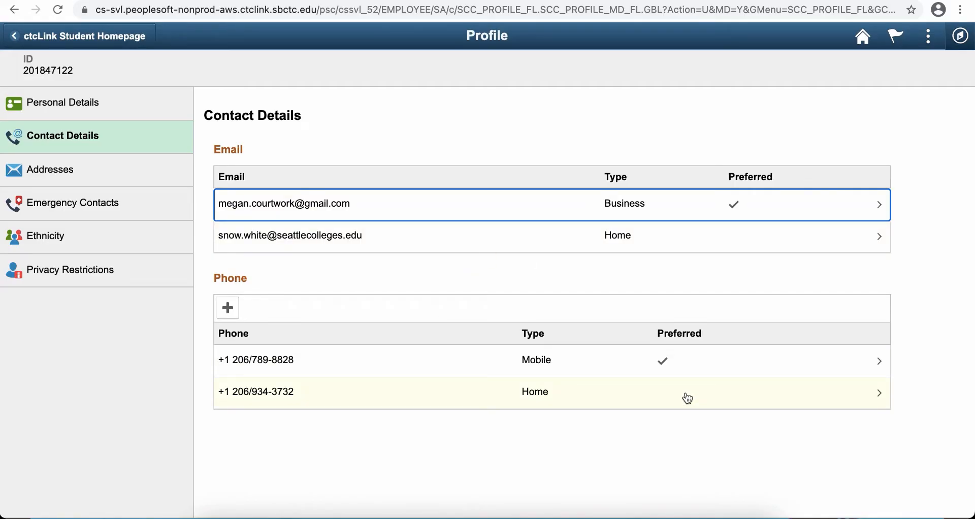
click(51, 168)
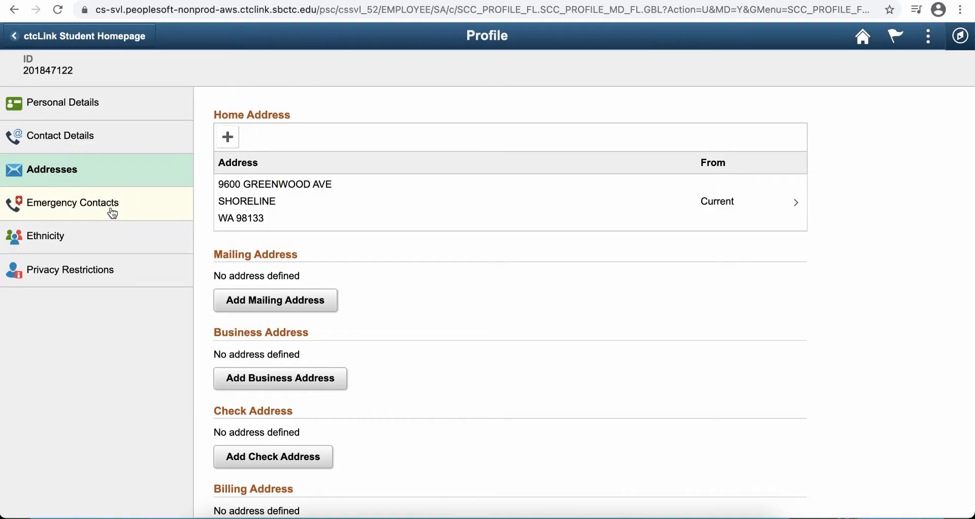
click(74, 203)
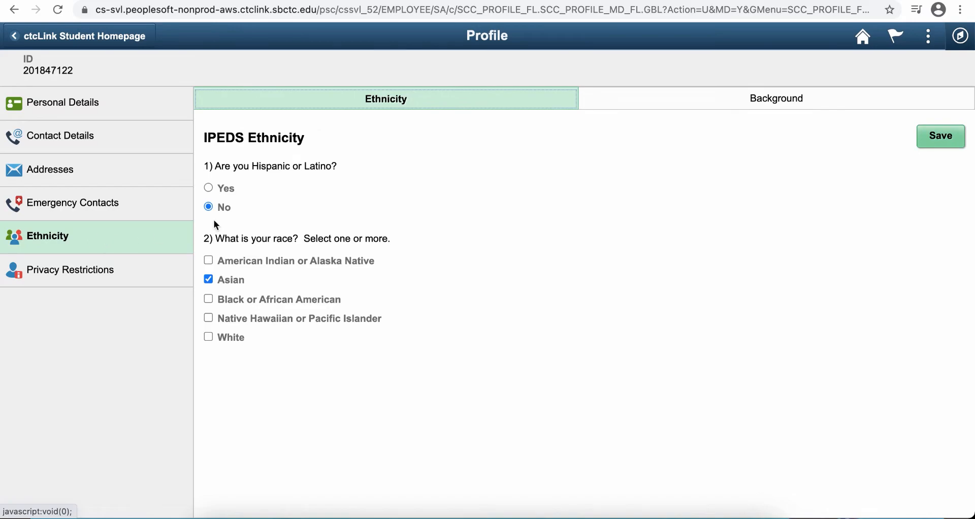
mouse_move(465, 119)
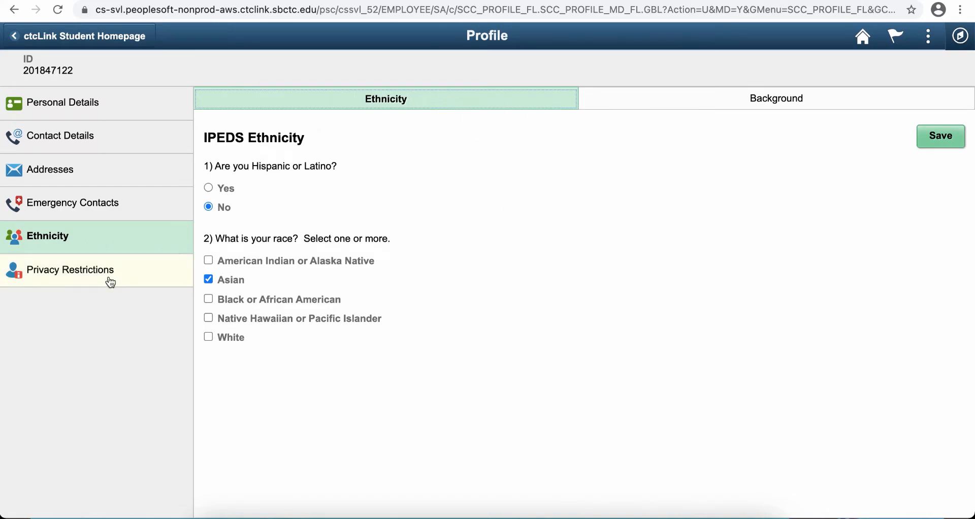
click(70, 269)
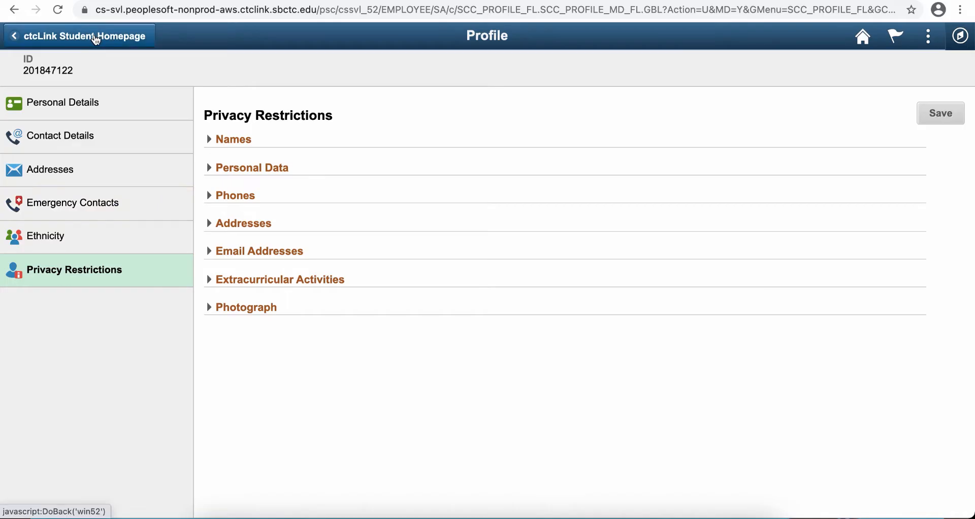
click(78, 35)
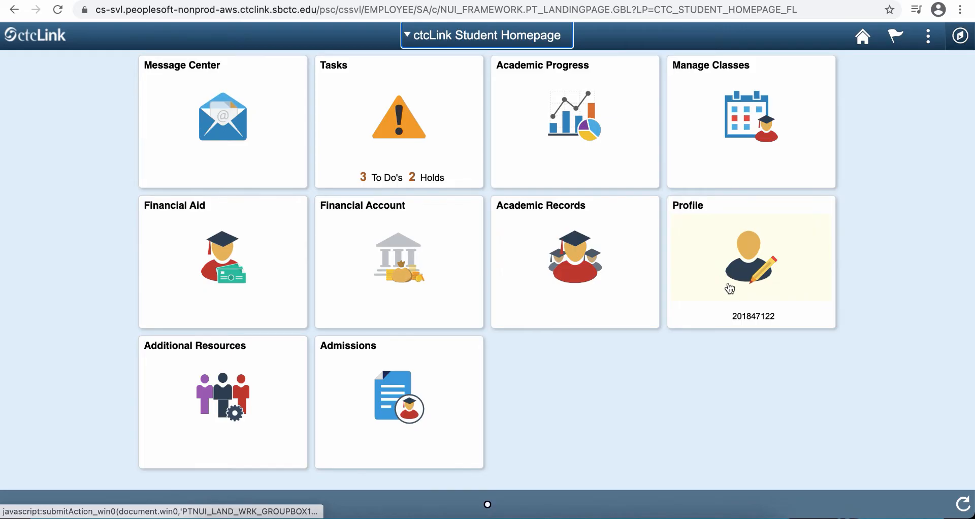
click(751, 121)
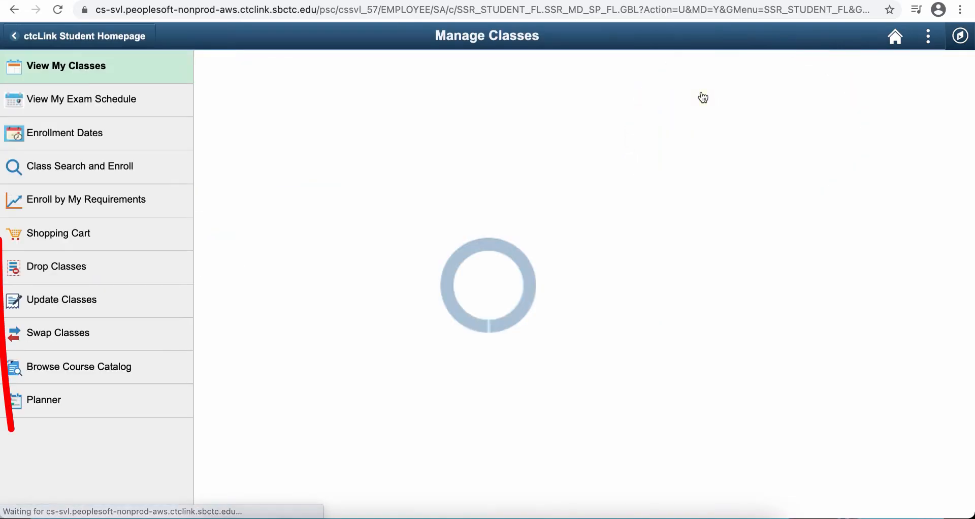
click(67, 66)
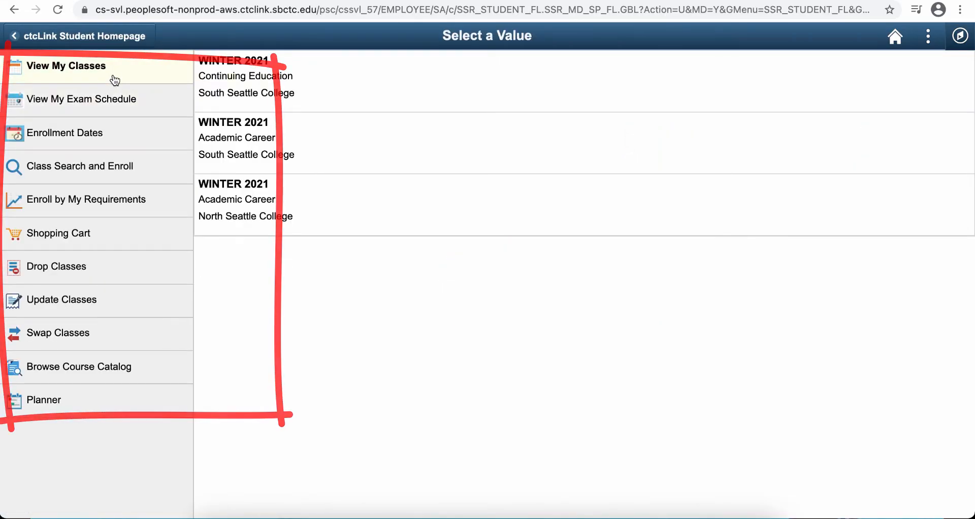
click(246, 77)
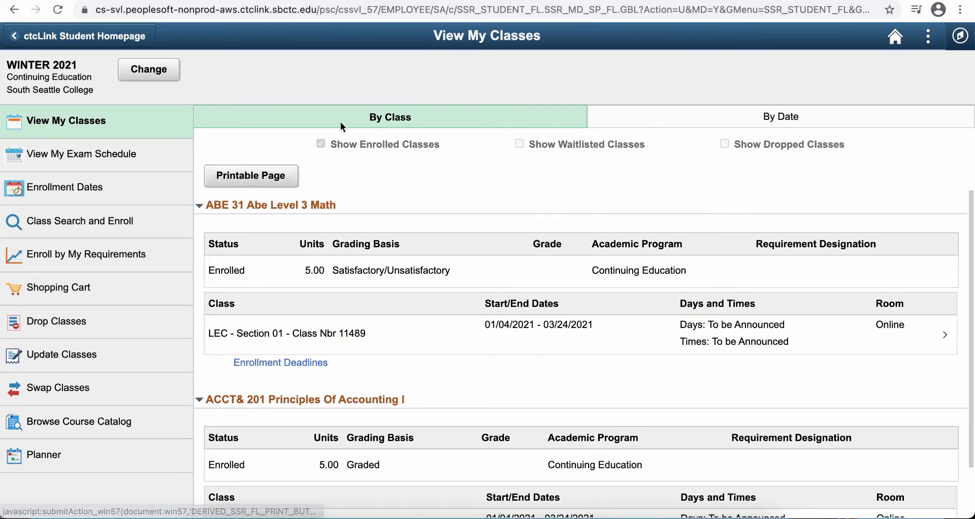
click(64, 187)
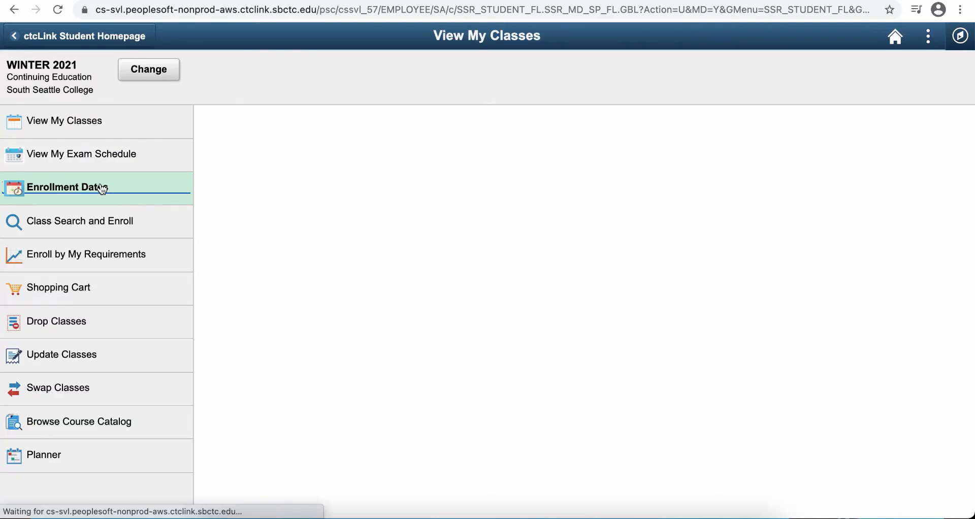
click(65, 187)
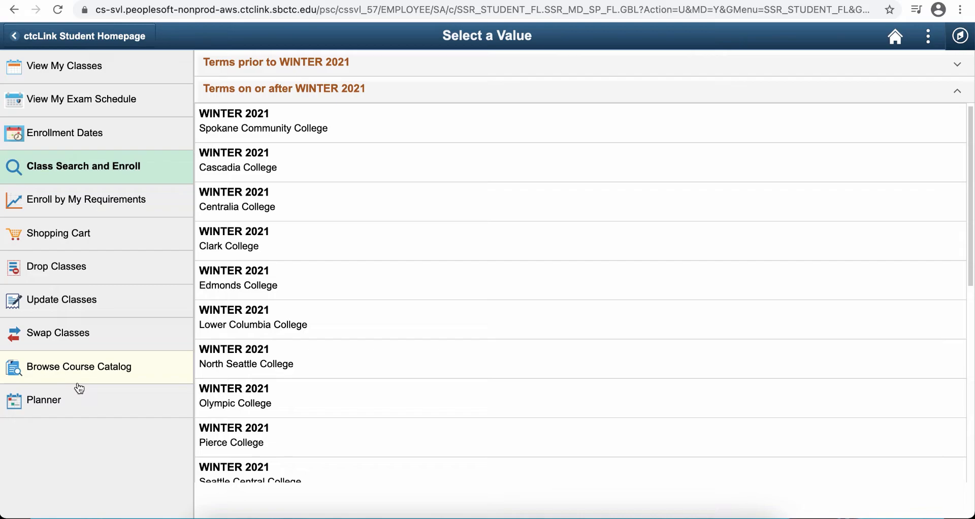
mouse_move(82, 99)
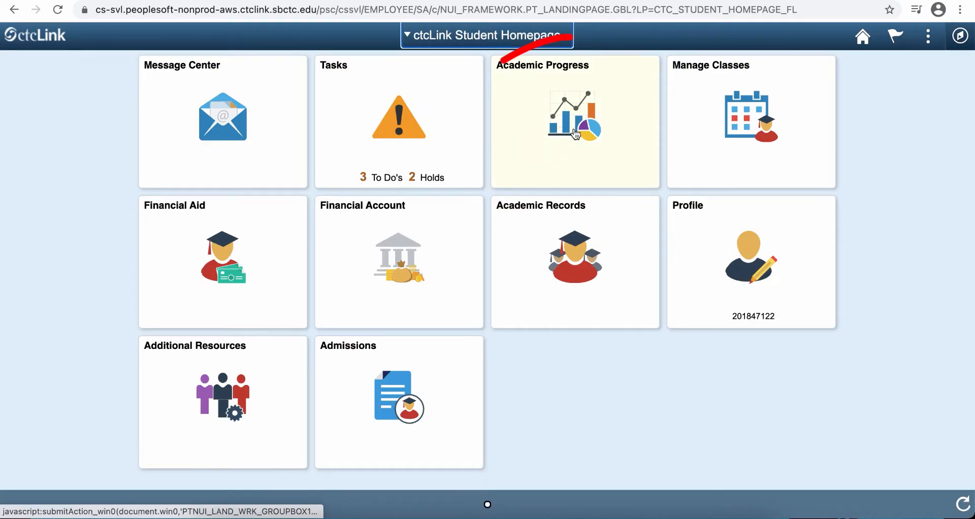
Review the Academic Progress report and assigned advisors, which show nothing on file.
click(574, 121)
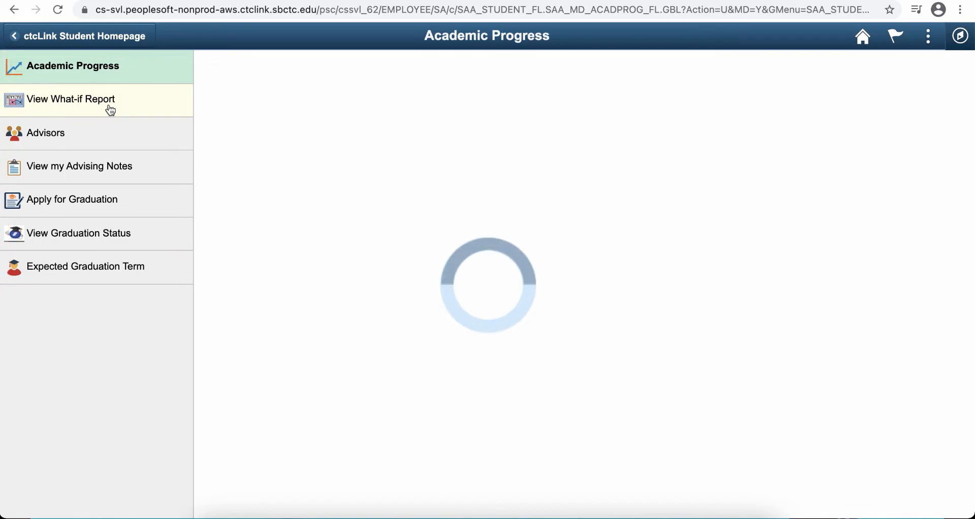
click(71, 99)
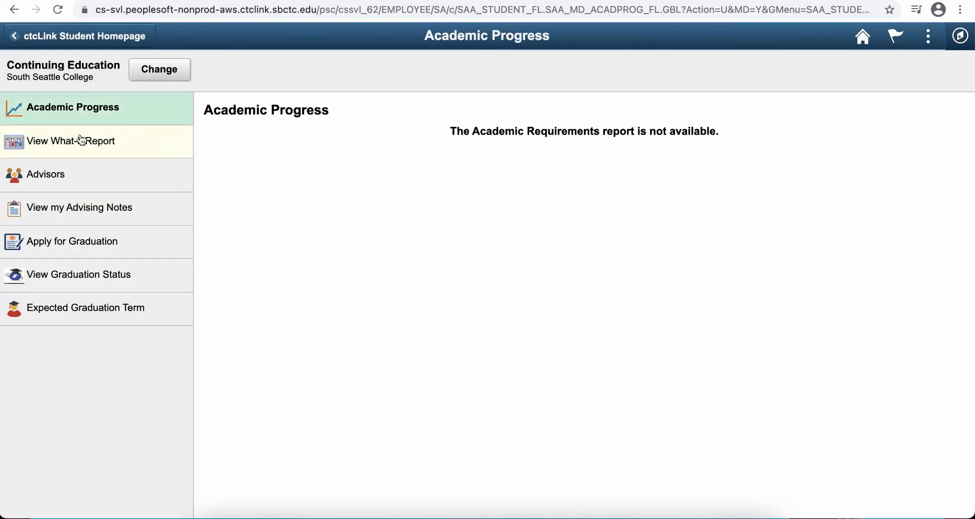
click(46, 174)
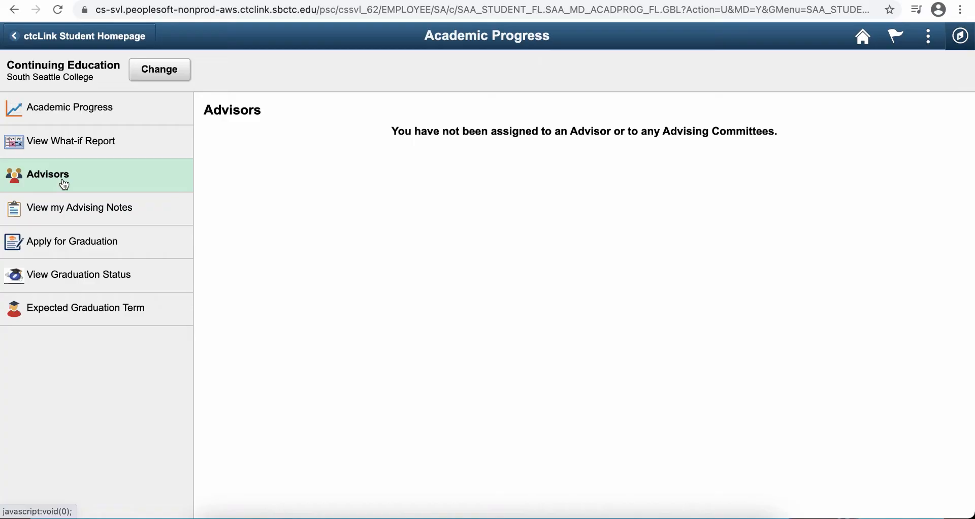
Check advising notes and graduation status, then return to the Student Homepage.
click(79, 207)
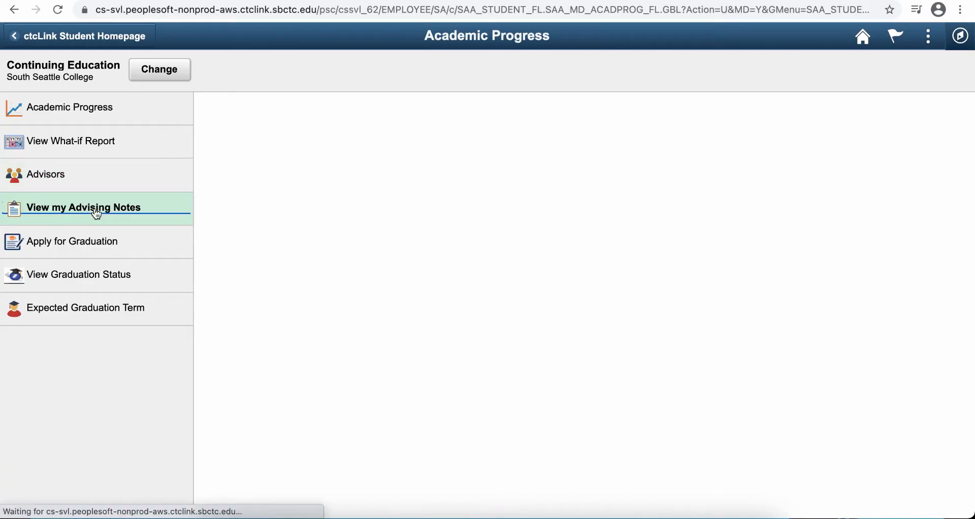
click(83, 207)
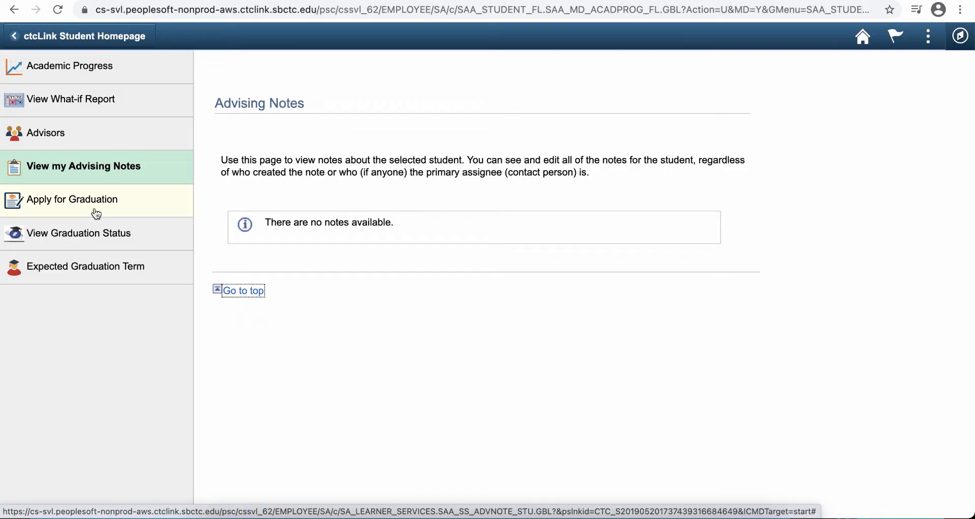
click(82, 232)
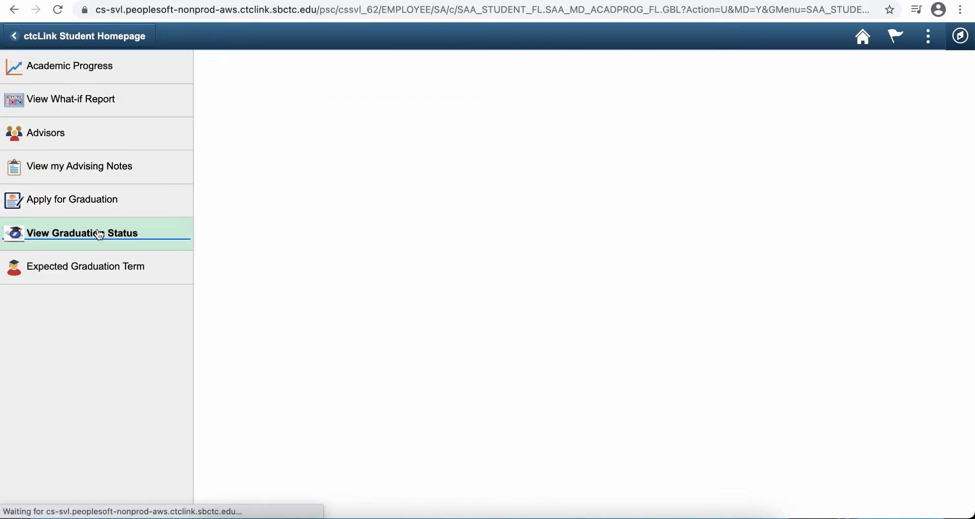
click(81, 232)
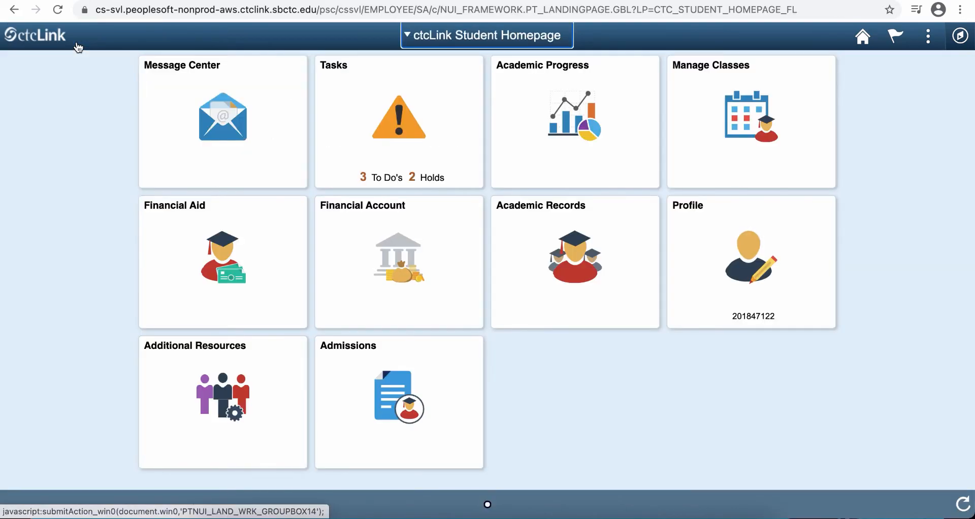
mouse_move(291, 256)
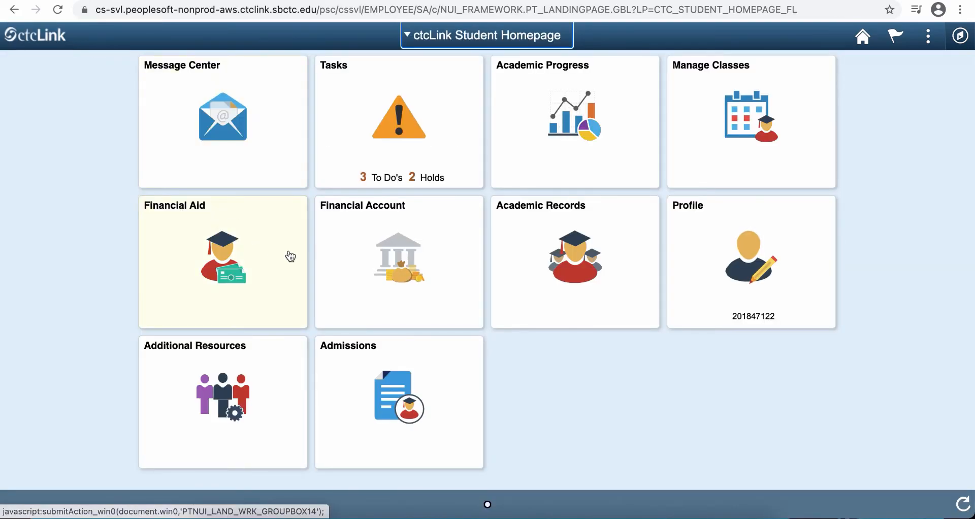
mouse_move(373, 230)
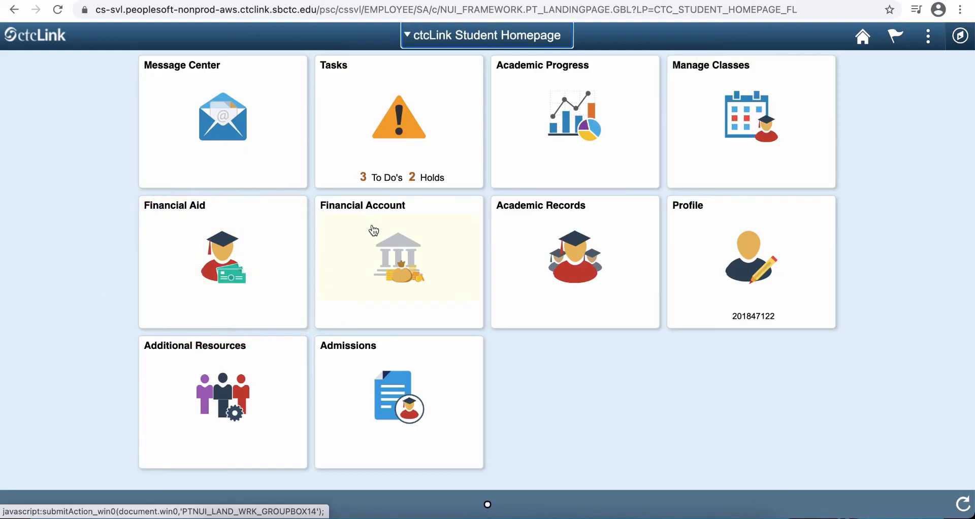
Review the Financial Account balance, payment history and Make a Payment page, all showing nothing due.
click(399, 257)
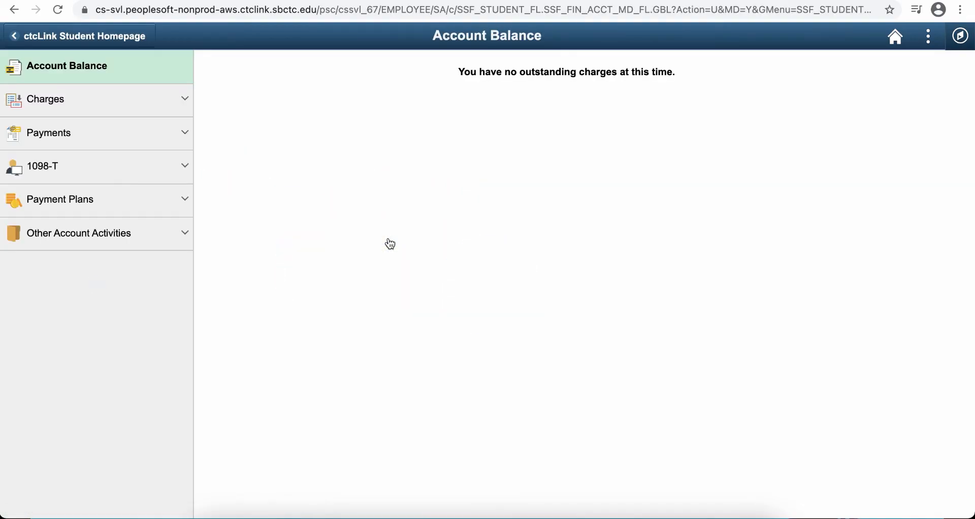
click(49, 132)
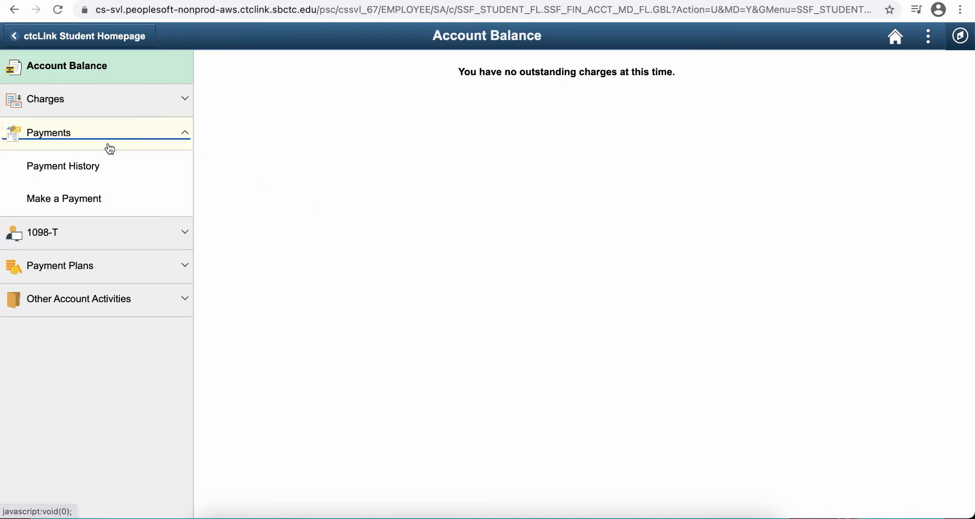
click(62, 166)
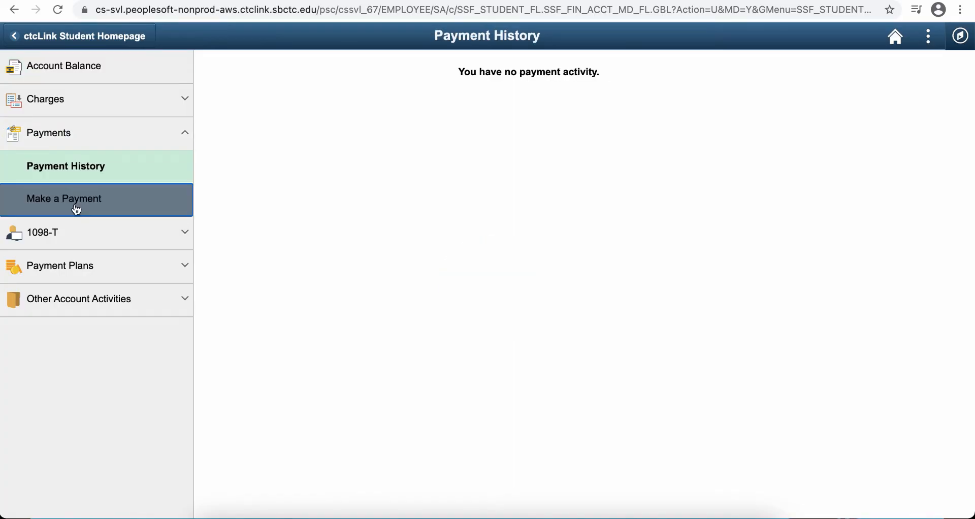
click(64, 198)
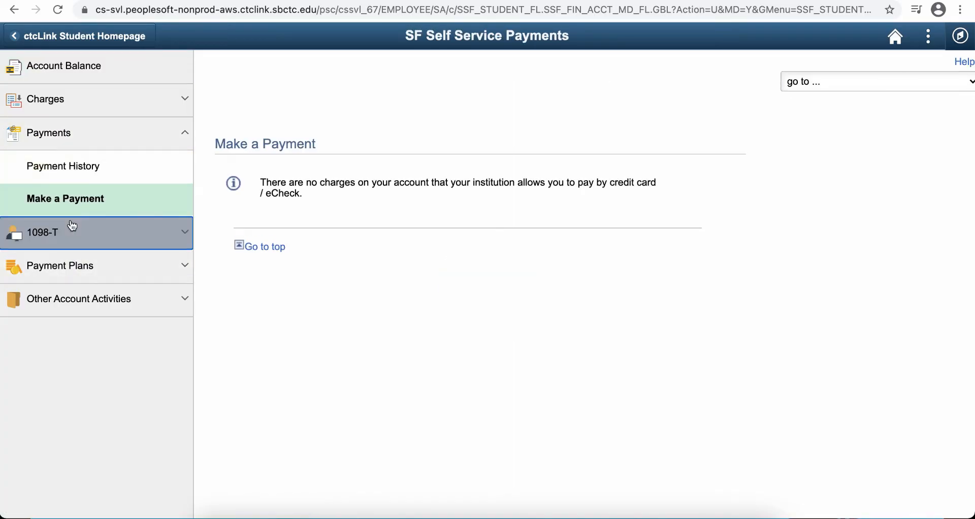
Expand the 1098-T and Payment Plans sections, then return to the Student Homepage.
click(43, 231)
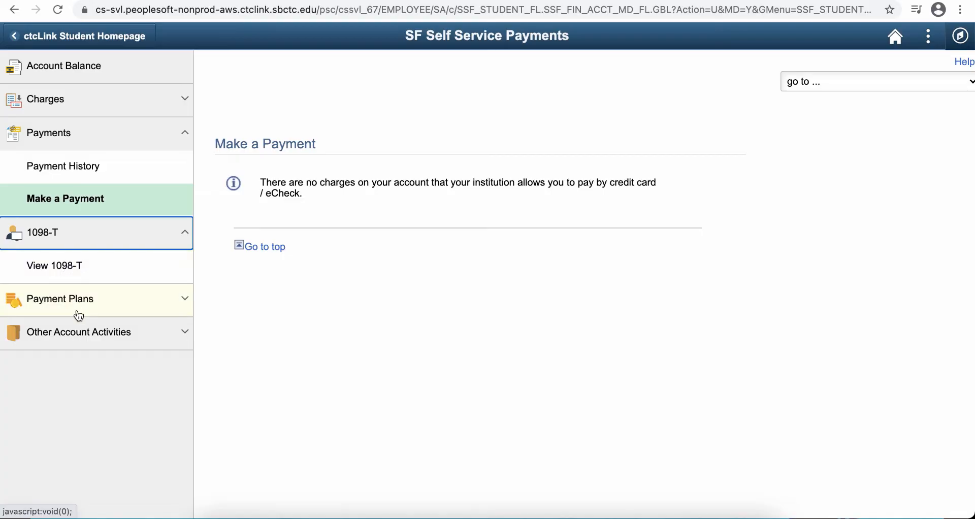
click(60, 298)
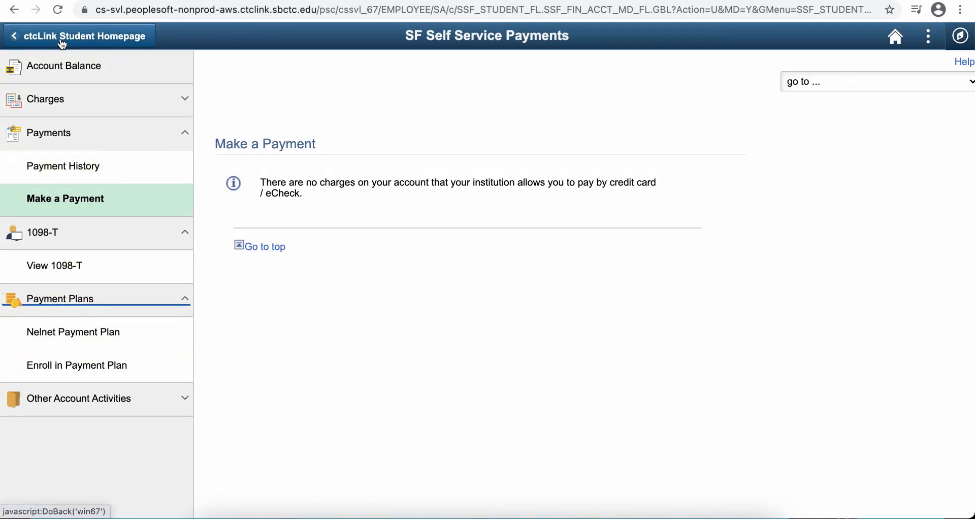
click(80, 35)
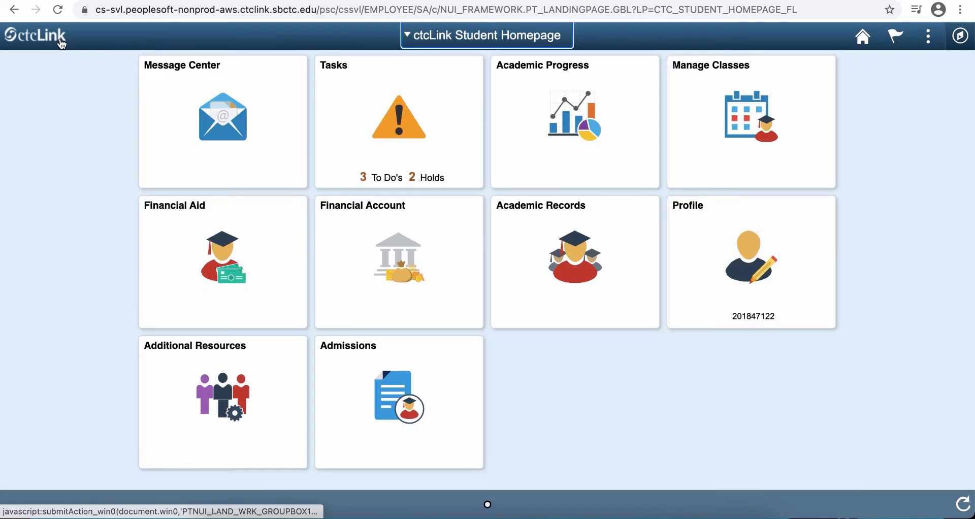
Review the Tasks to-do list and the Residency Questionnaire task details.
click(398, 121)
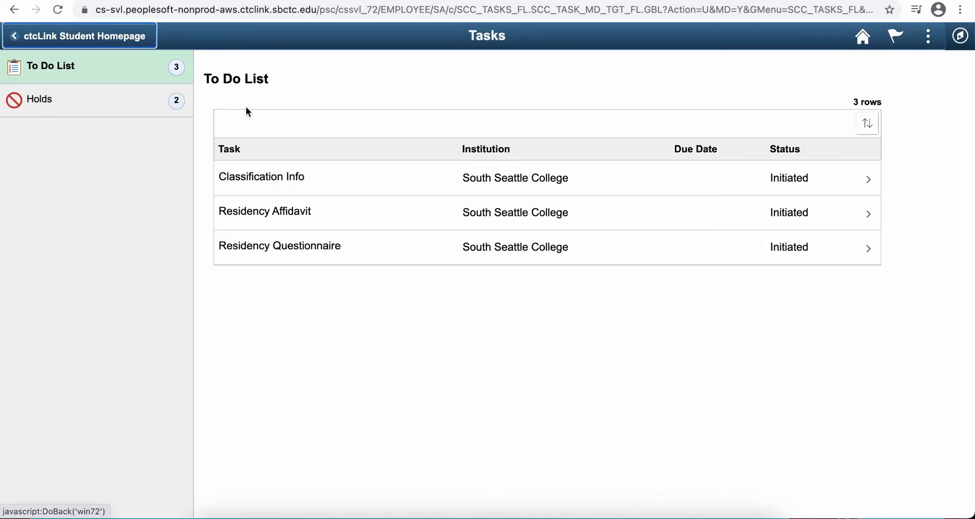
mouse_move(329, 213)
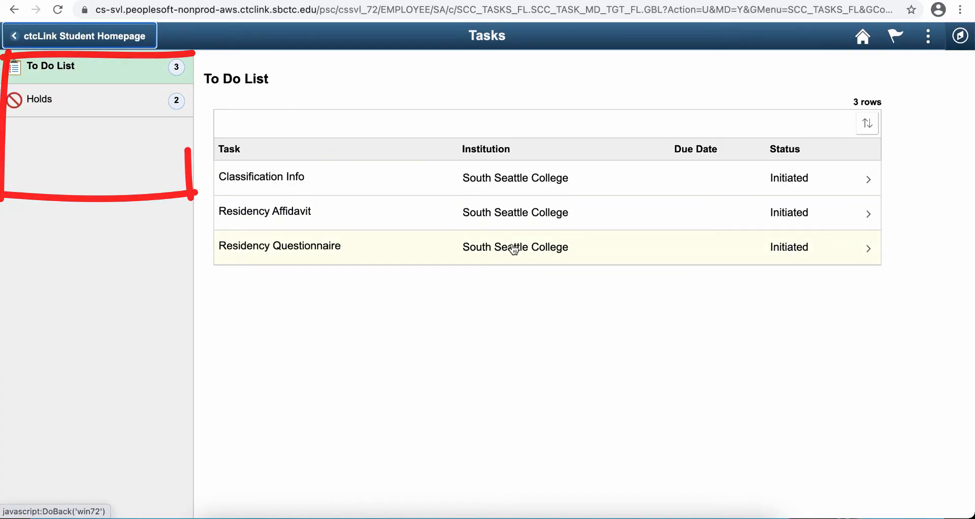
click(280, 246)
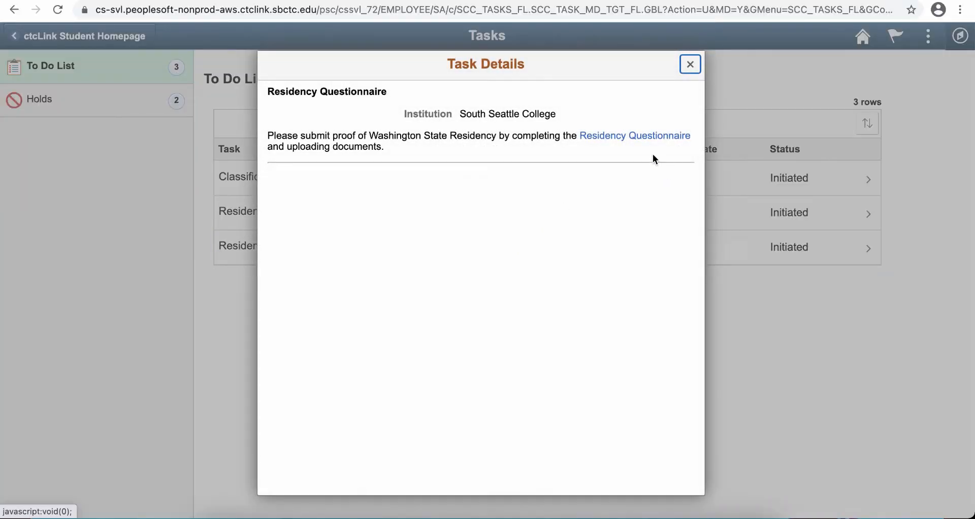
click(690, 64)
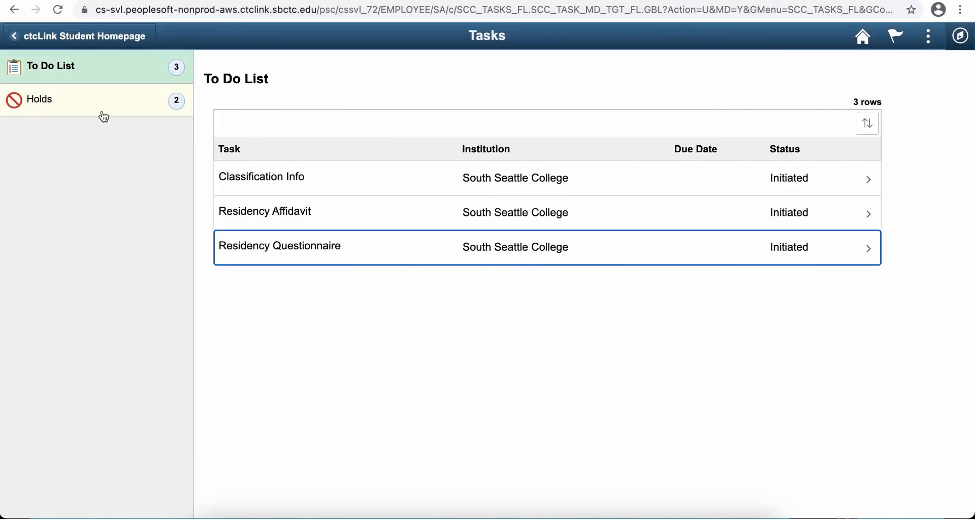
Review the account holds including the Residency Hold details, then return to the Student Homepage.
click(39, 99)
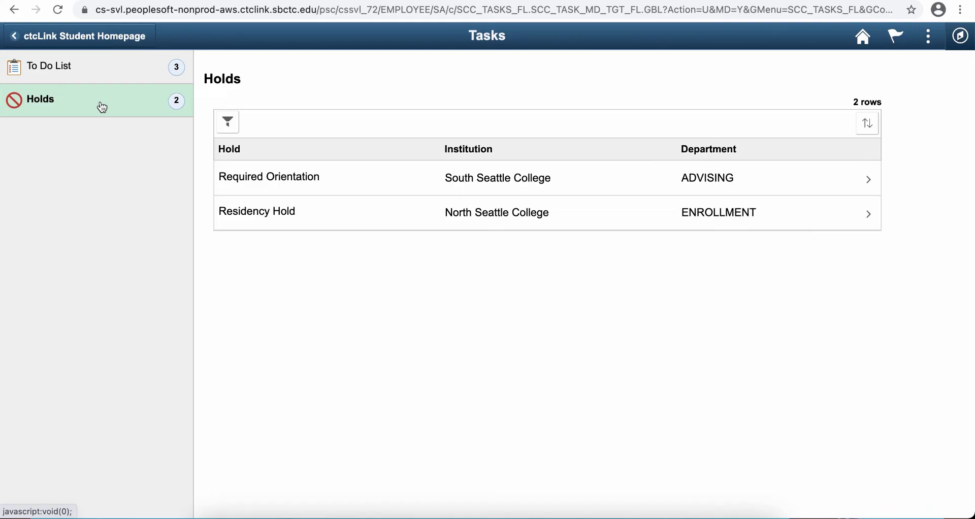
mouse_move(276, 154)
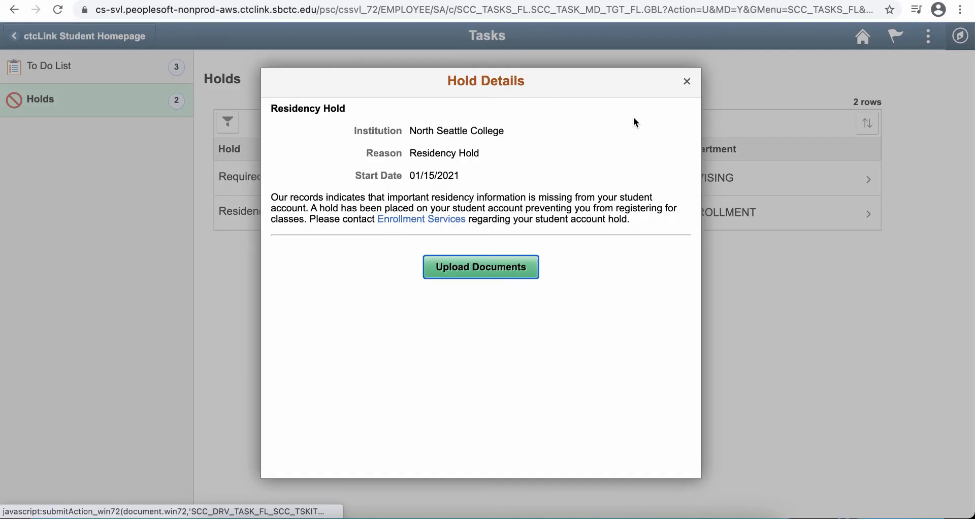
click(687, 81)
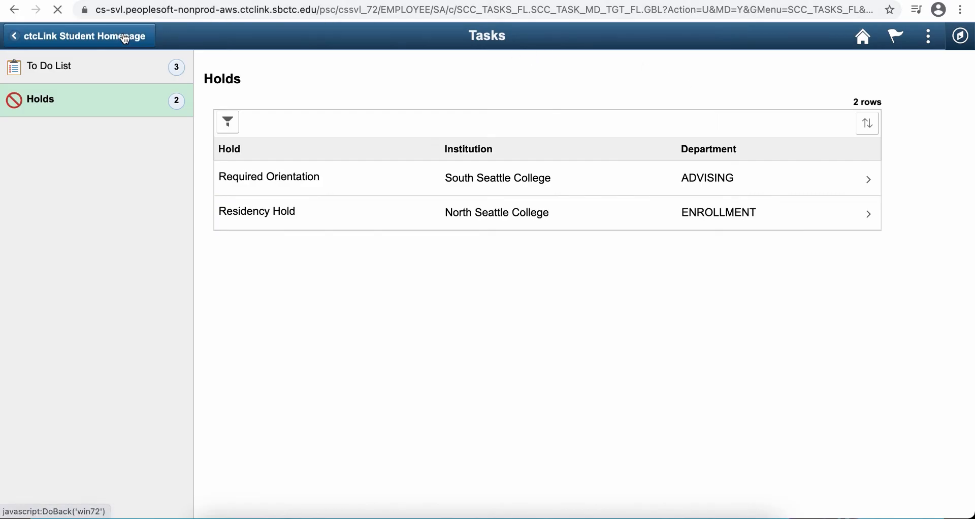
click(78, 35)
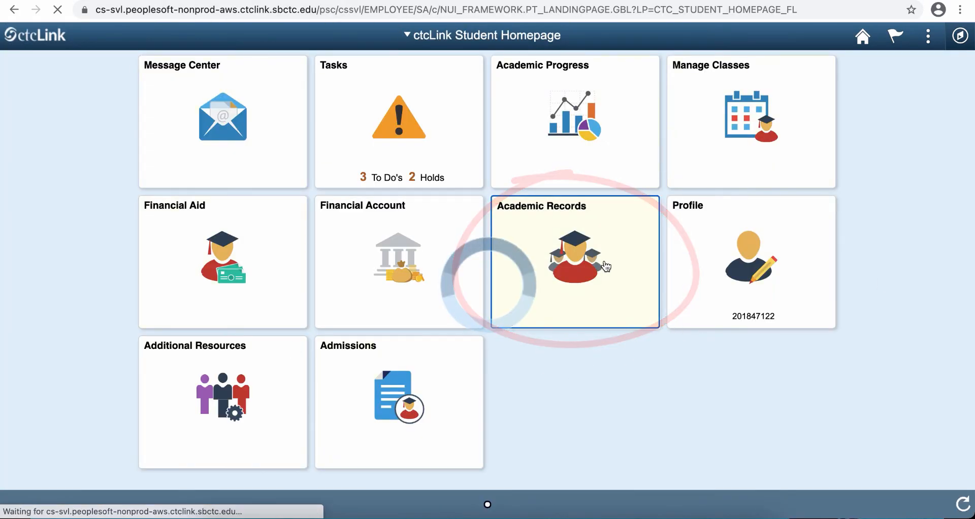
Review Academic Records course history, grades and the North Seattle College unofficial transcript, then go back home.
click(574, 261)
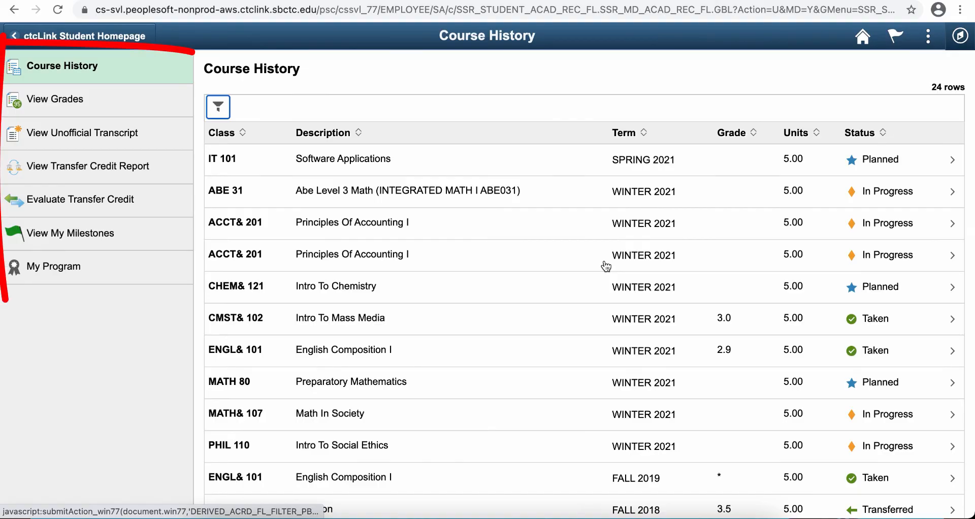
click(55, 99)
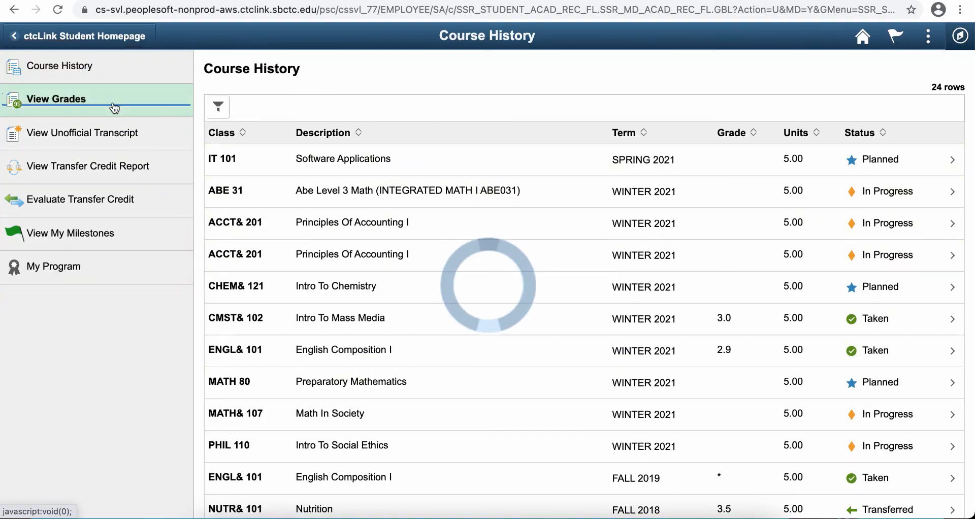
click(55, 99)
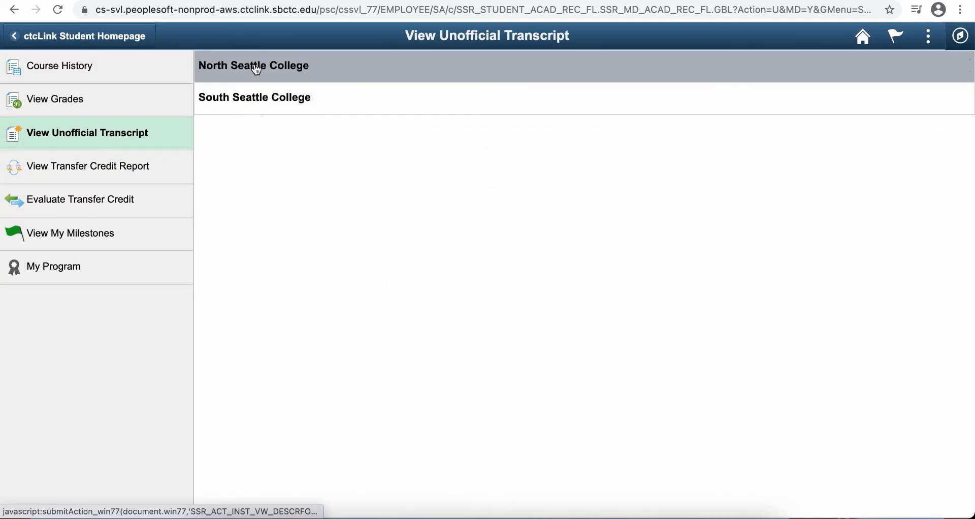
click(253, 65)
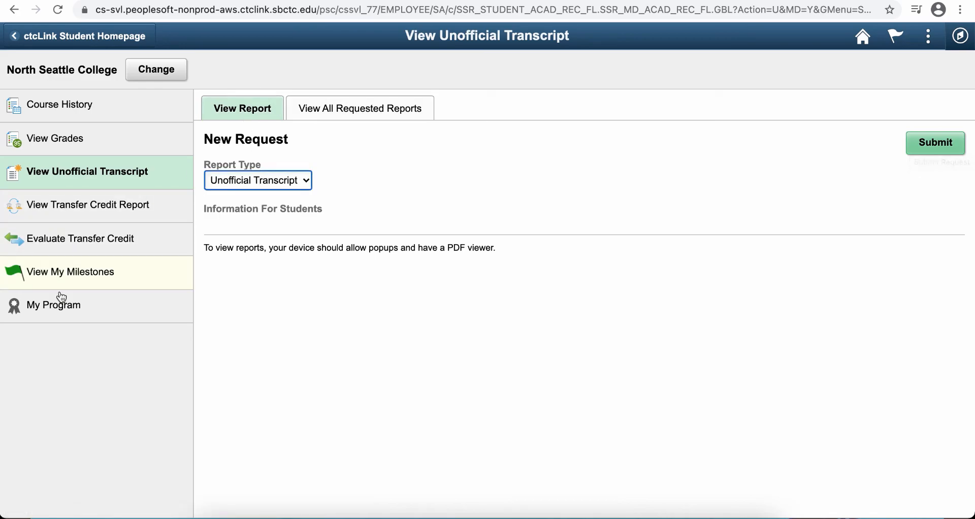
click(72, 271)
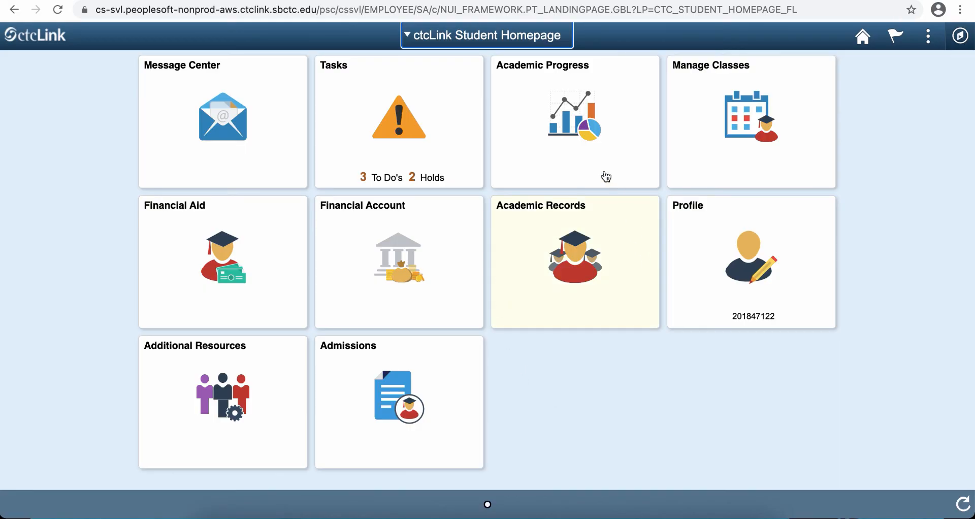
Sign out of the student account via the Actions menu, returning to the ctcLink login page.
click(928, 35)
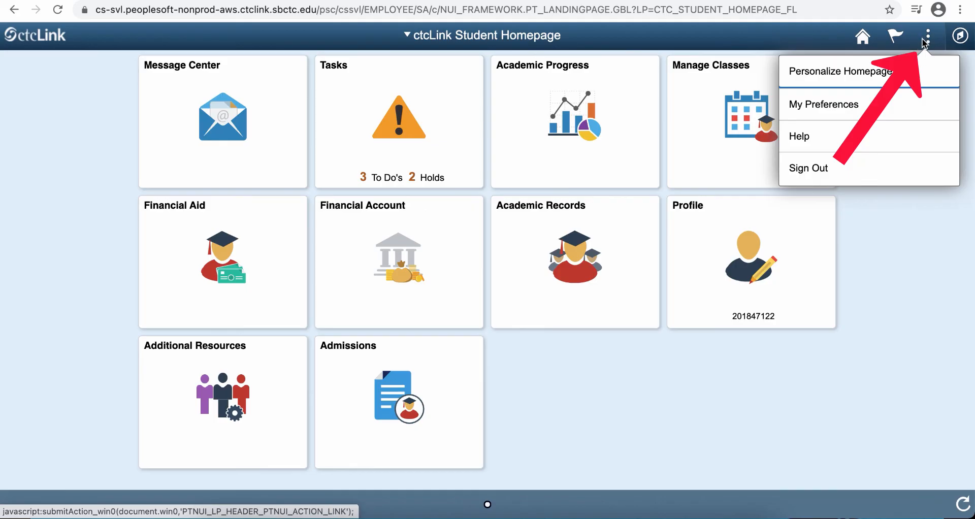
click(808, 167)
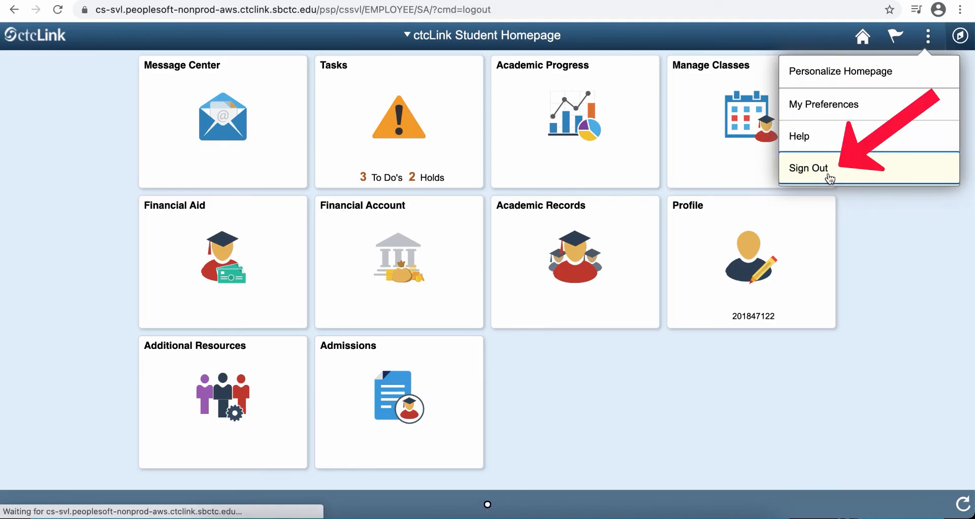
click(808, 167)
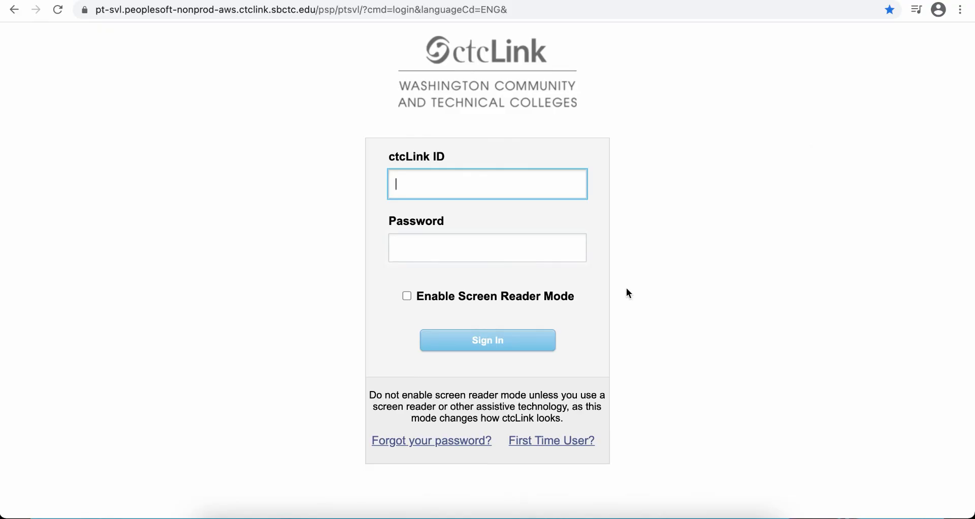